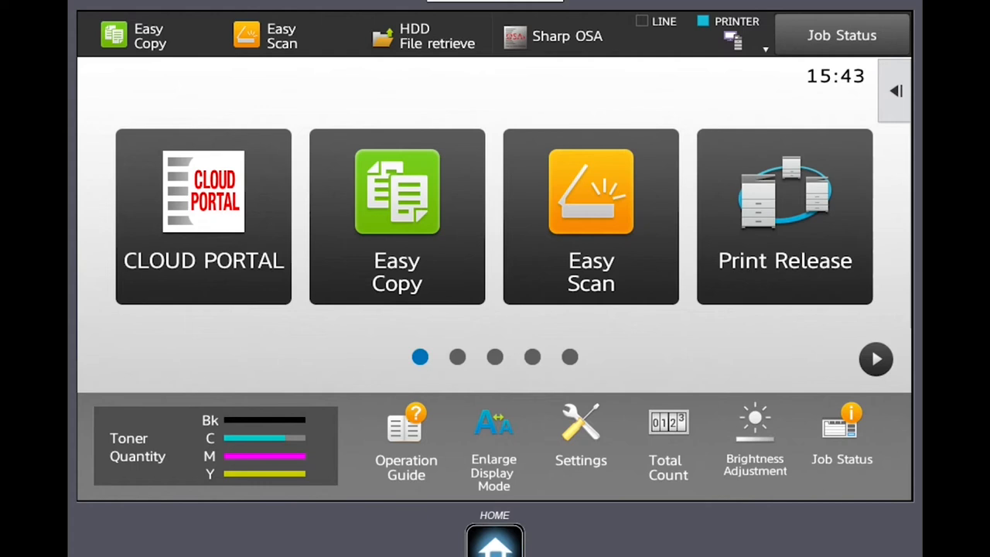
# Step: Reach the System Settings menu from the home screen, backing out once and retrying
pyautogui.click(580, 433)
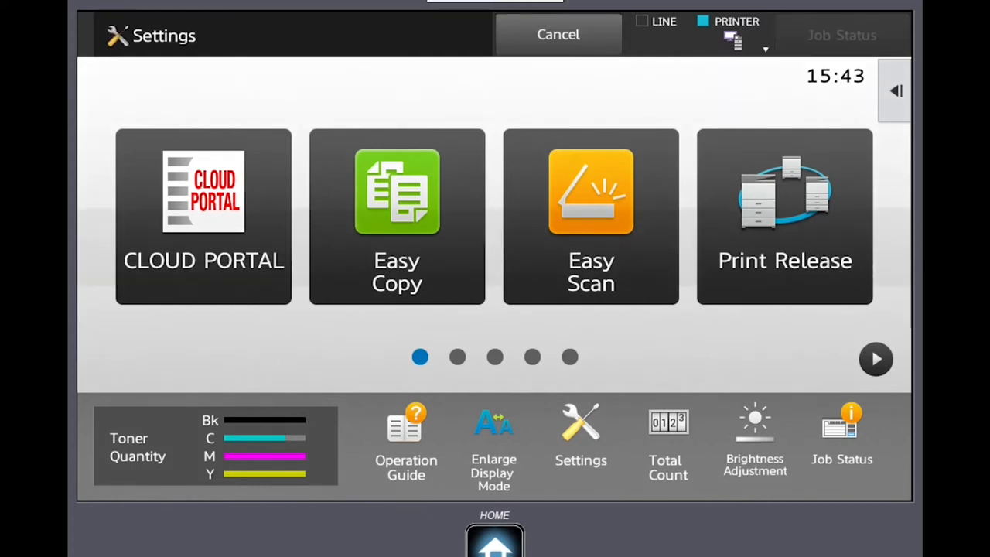
pyautogui.click(557, 34)
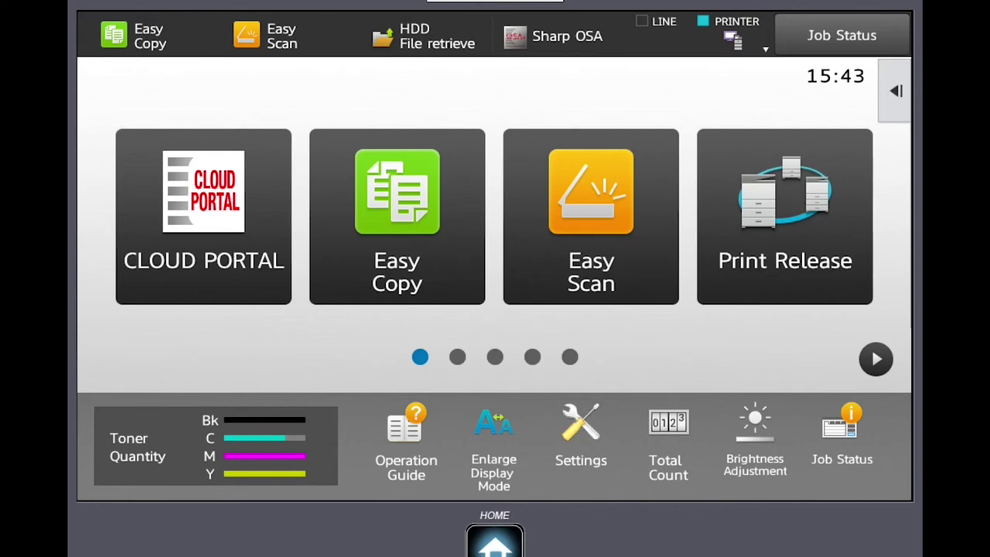
pyautogui.click(580, 433)
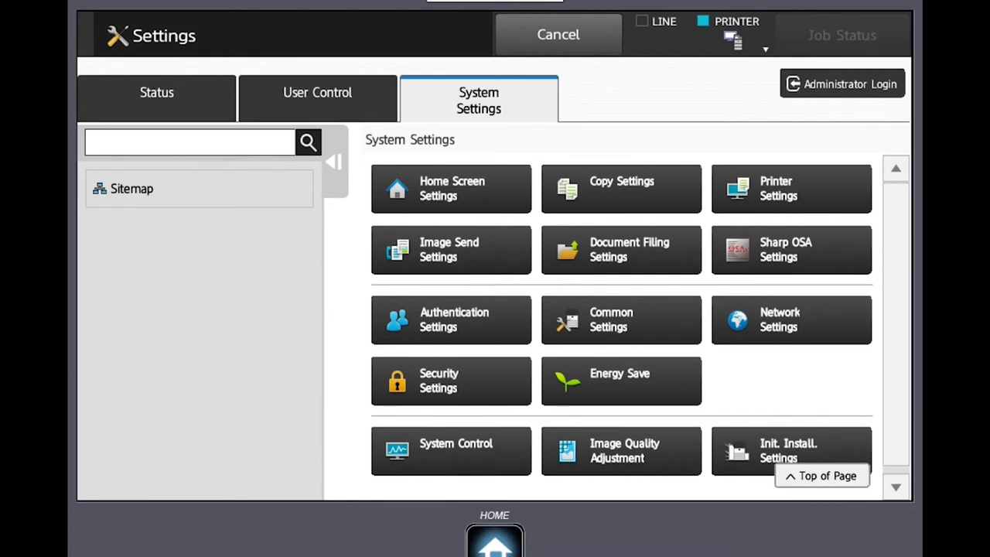
# Step: Log in as administrator with the admin password to reach the Password Change page
pyautogui.click(841, 84)
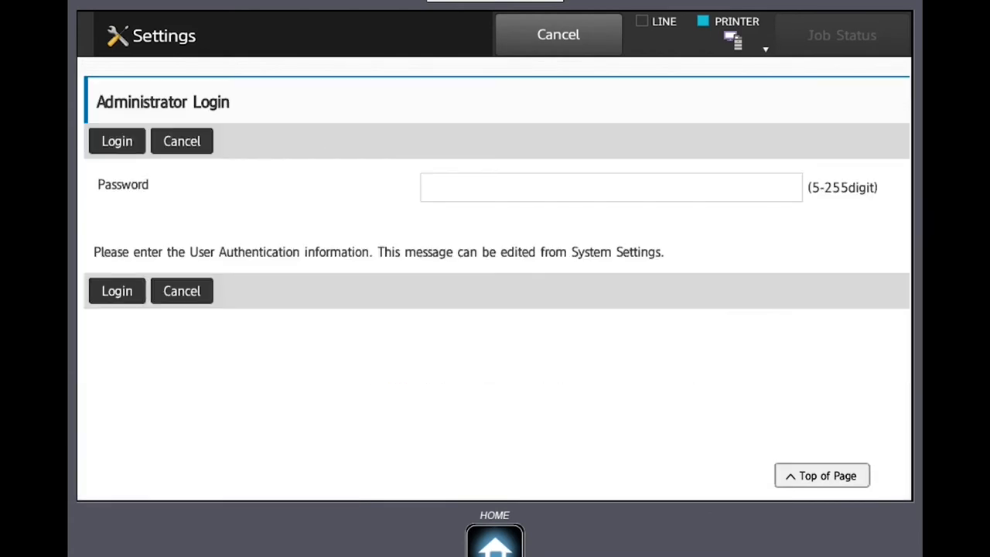
pyautogui.click(610, 187)
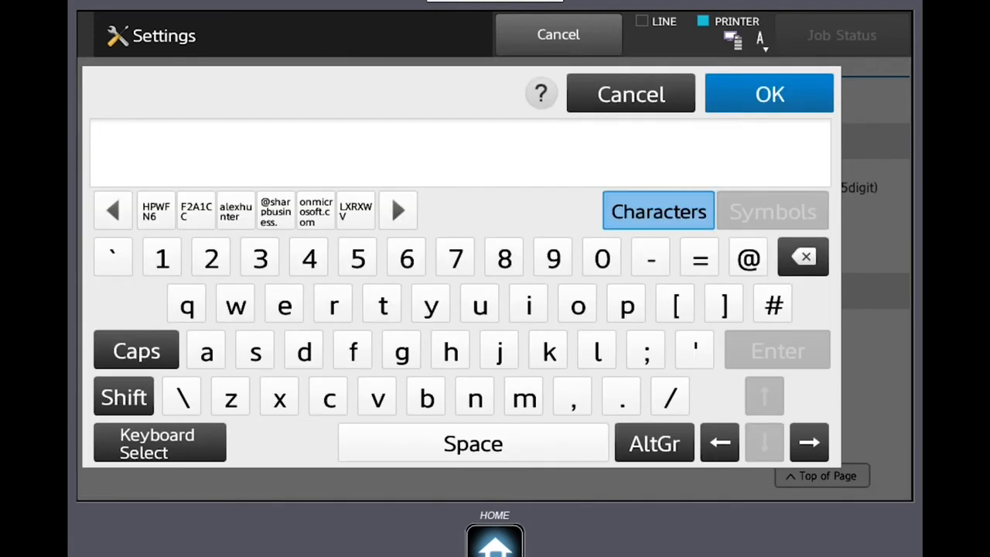
pyautogui.click(769, 93)
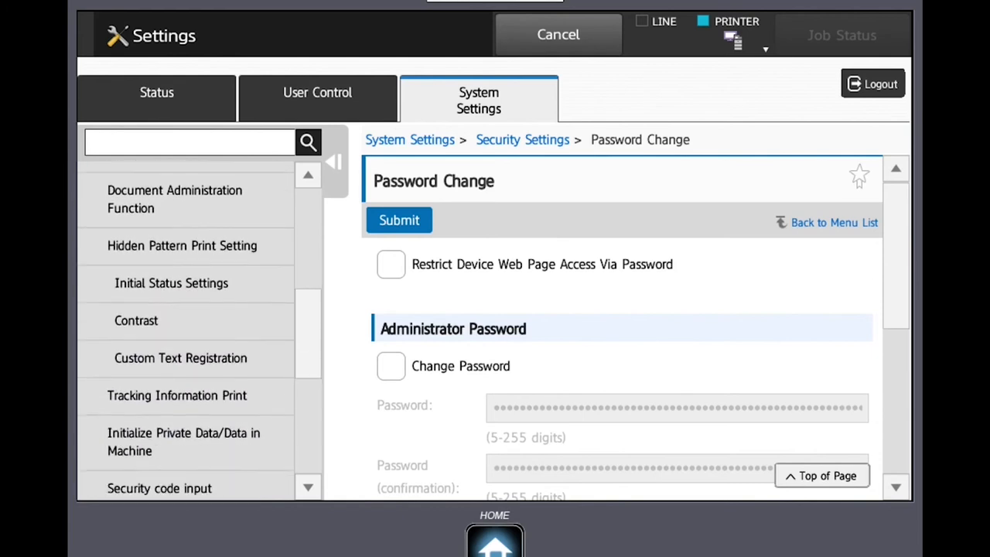
# Step: Enter the shown security code in the Security code input field and execute it
pyautogui.click(160, 488)
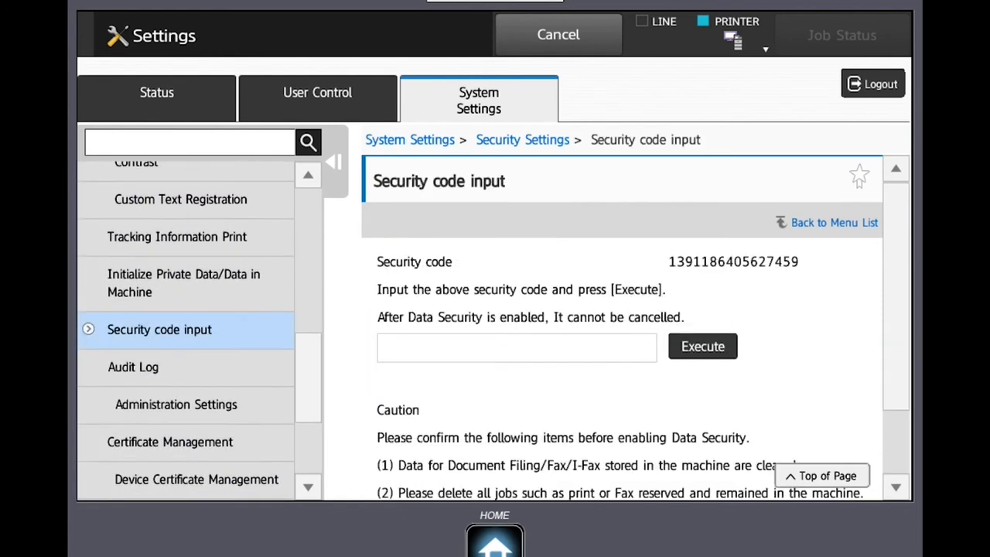
pyautogui.click(516, 346)
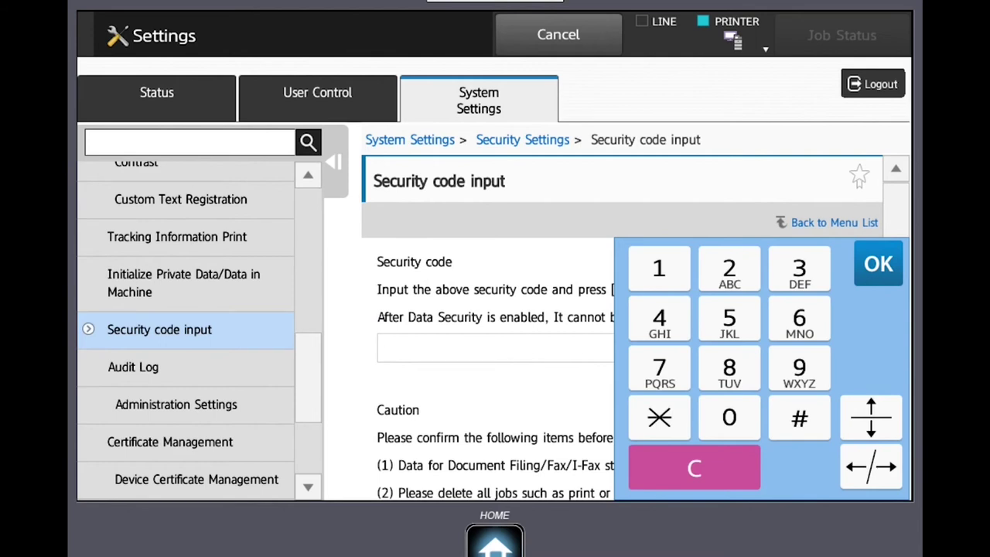
pyautogui.click(878, 262)
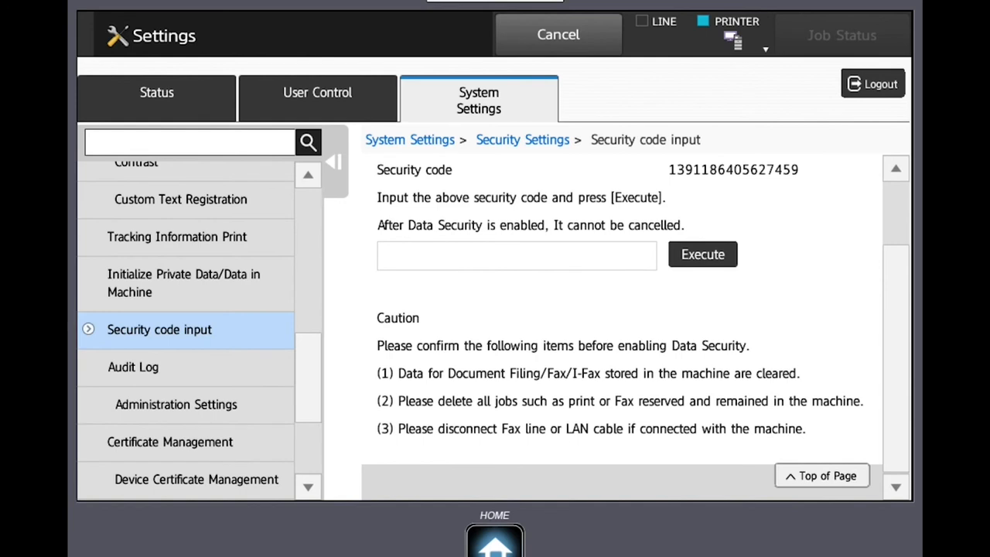
pyautogui.click(515, 255)
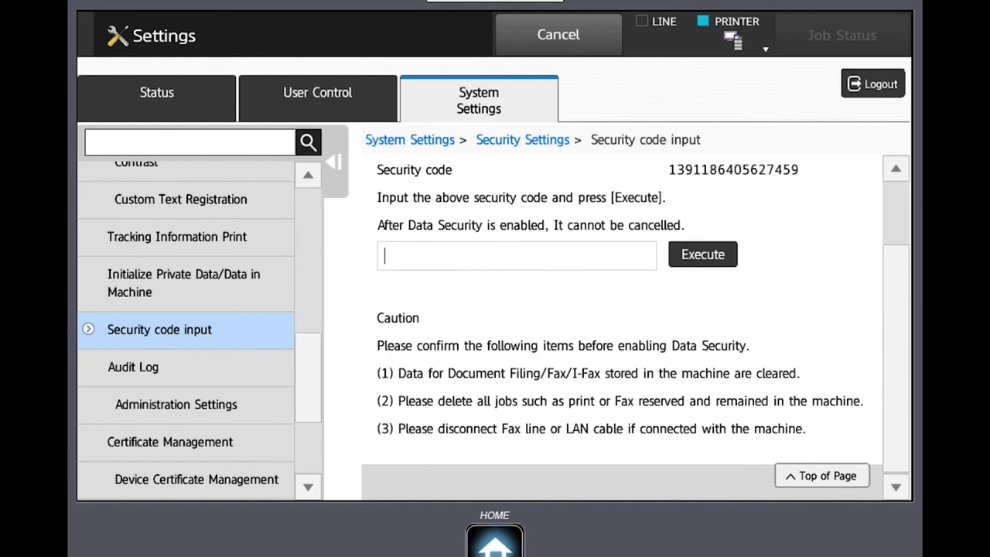
pyautogui.click(516, 256)
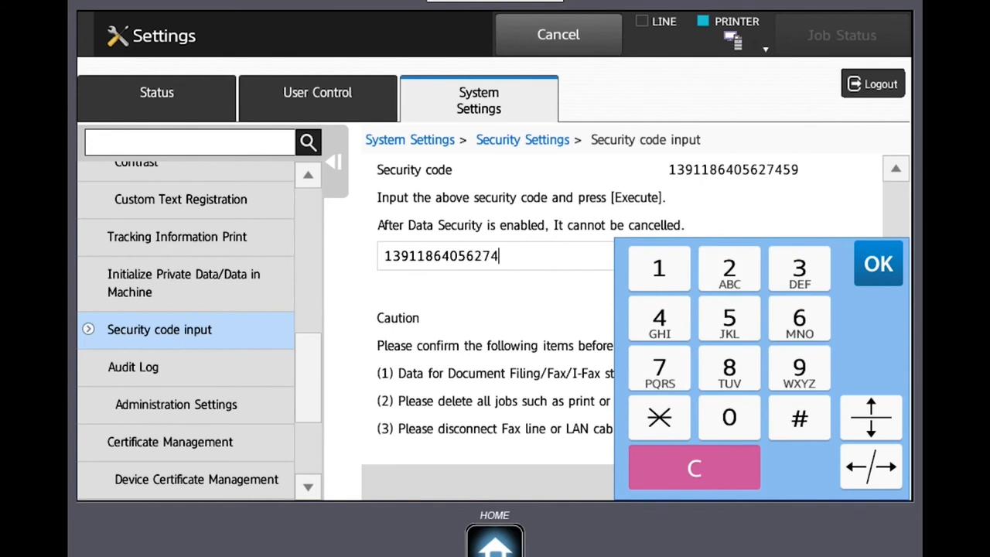
pyautogui.click(878, 263)
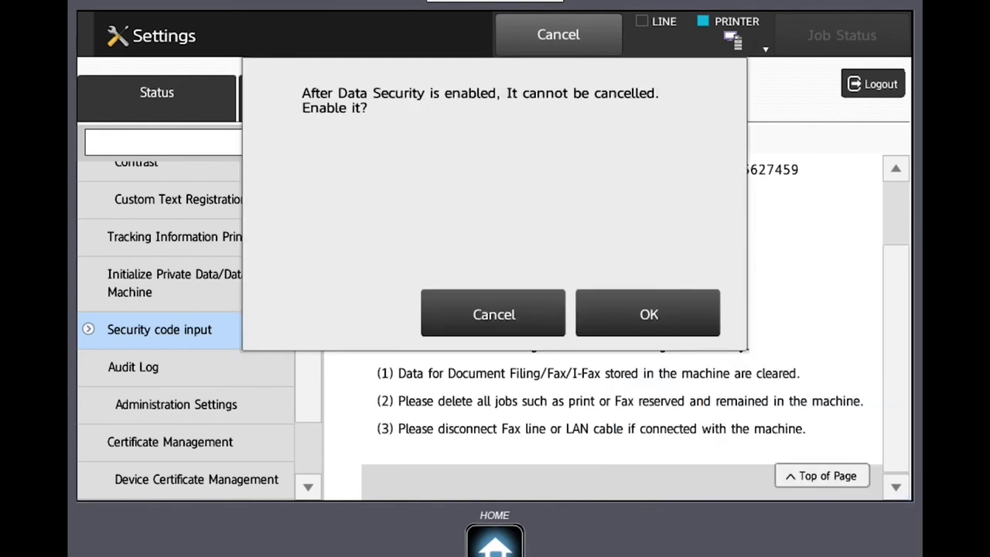
# Step: Confirm enabling Data Security so the machine begins saving data
pyautogui.click(648, 313)
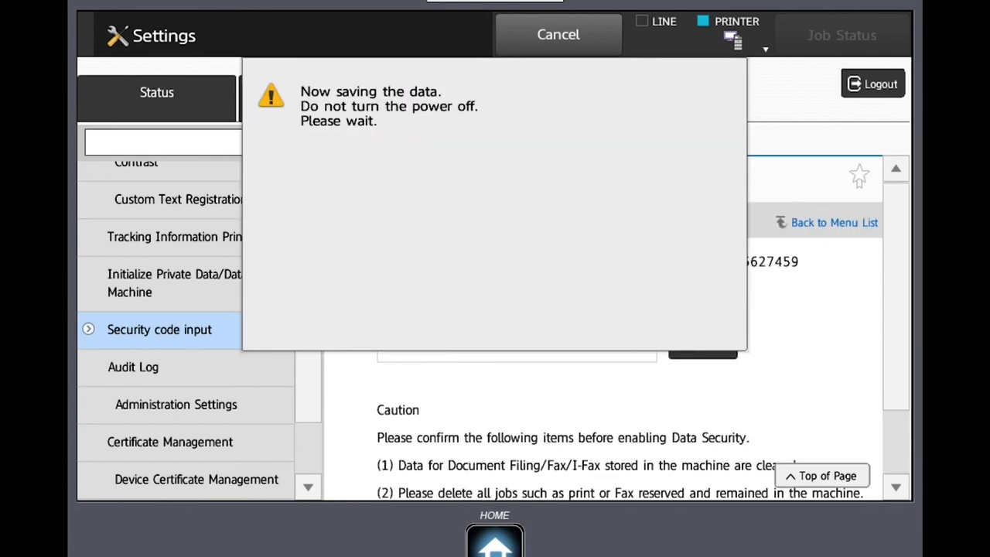